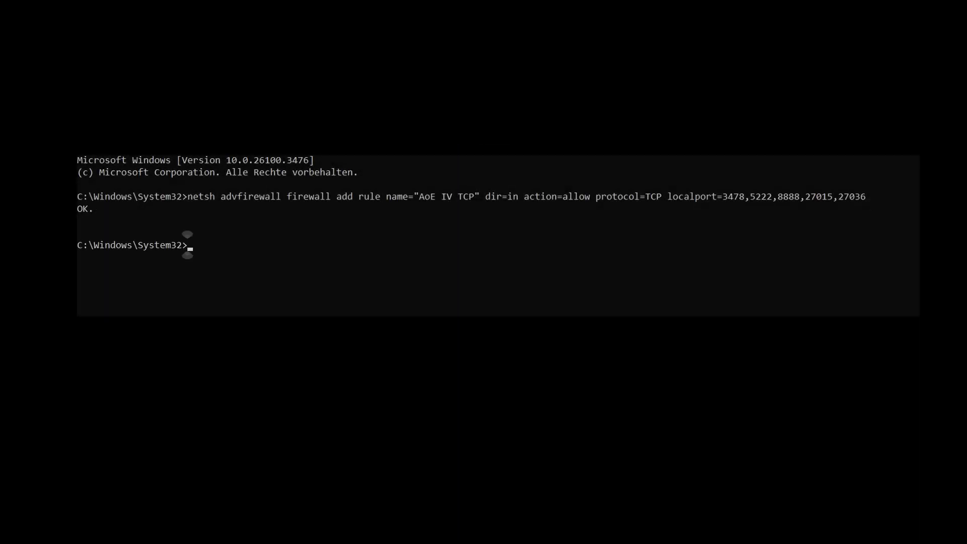
# - Add the netsh inbound allow rule "AoE IV UDP" for the UDP protocol
pyautogui.write('netsh advfirewall firewall add rule name="AoE IV UDP" dir=in action=allow protocol=UDP localport=3478,5222,9999,27015,27031-27036')
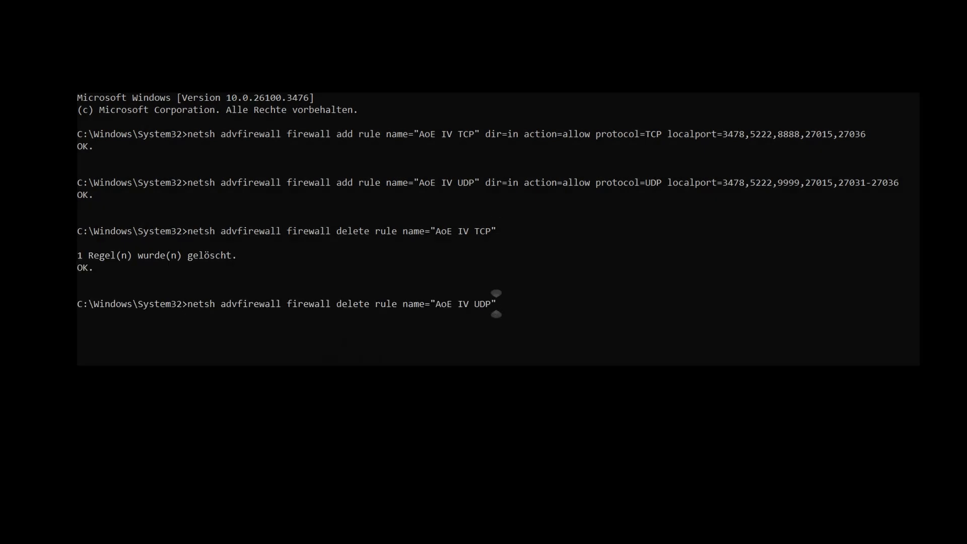
# - Run netsh advfirewall firewall delete rule name="AoE IV UDP" to remove the UDP rule
pyautogui.press('Enter')
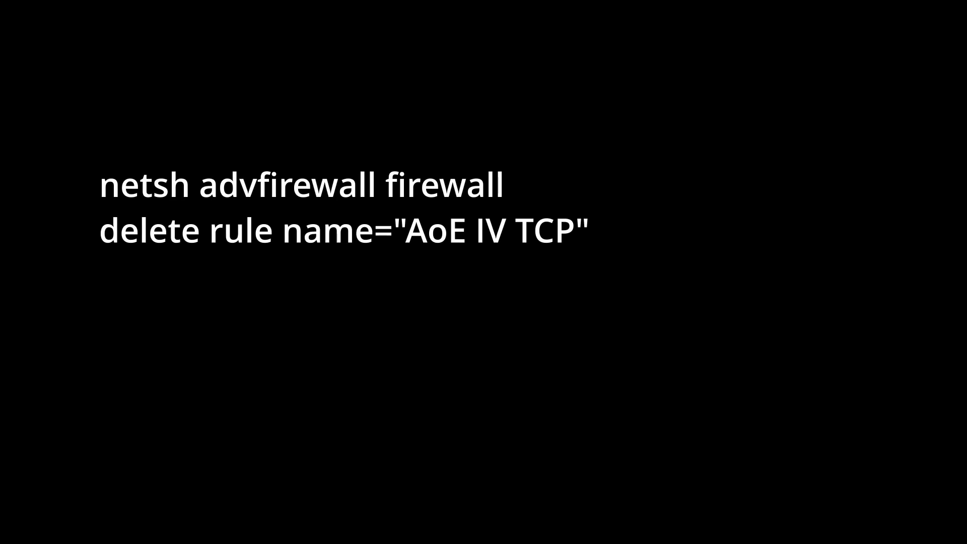
pyautogui.write('netsh advfirewall firewall delete rule name="AoE IV UDP"')
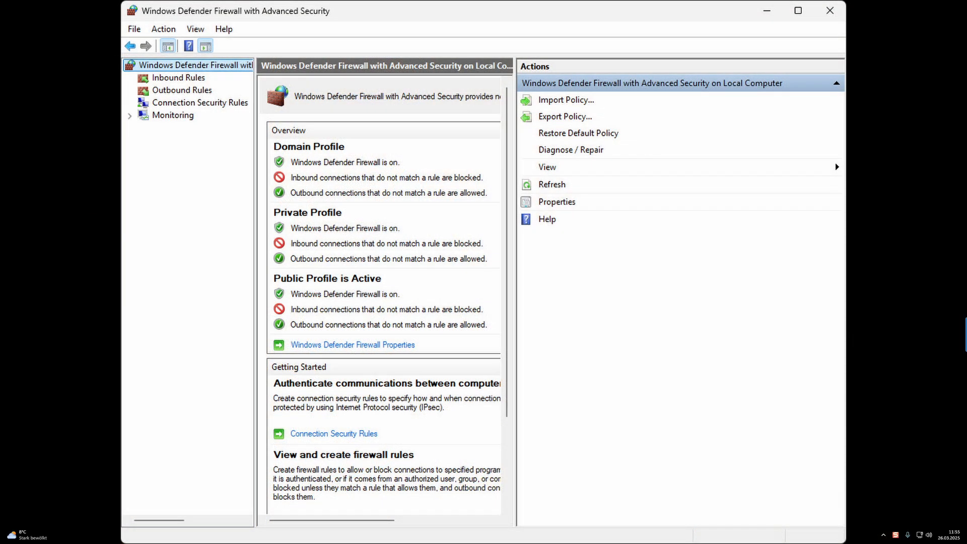
# - Enter specific local TCP ports 3478,5222,888,27015,27036 and proceed to the rule's action
pyautogui.write('3478,5222,888,27015,2703')
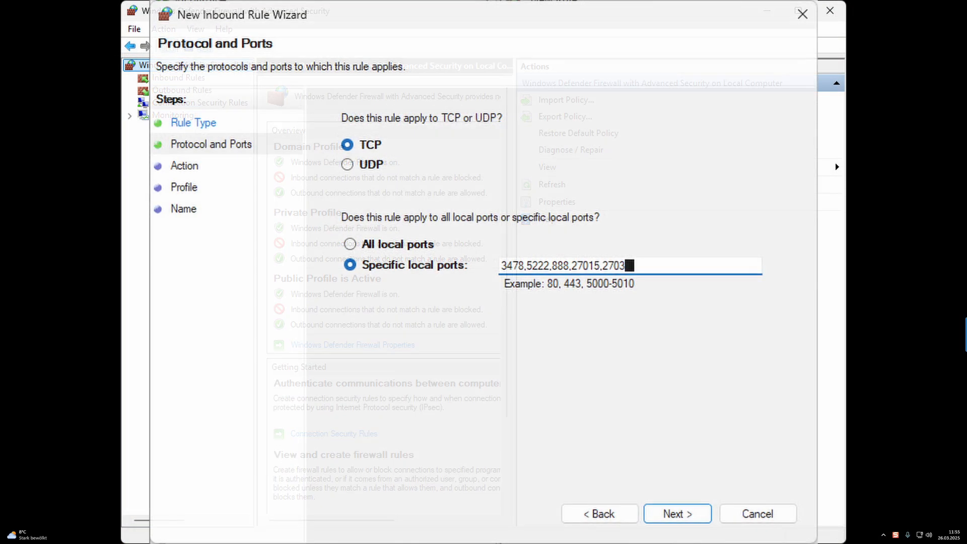
pyautogui.write('27036')
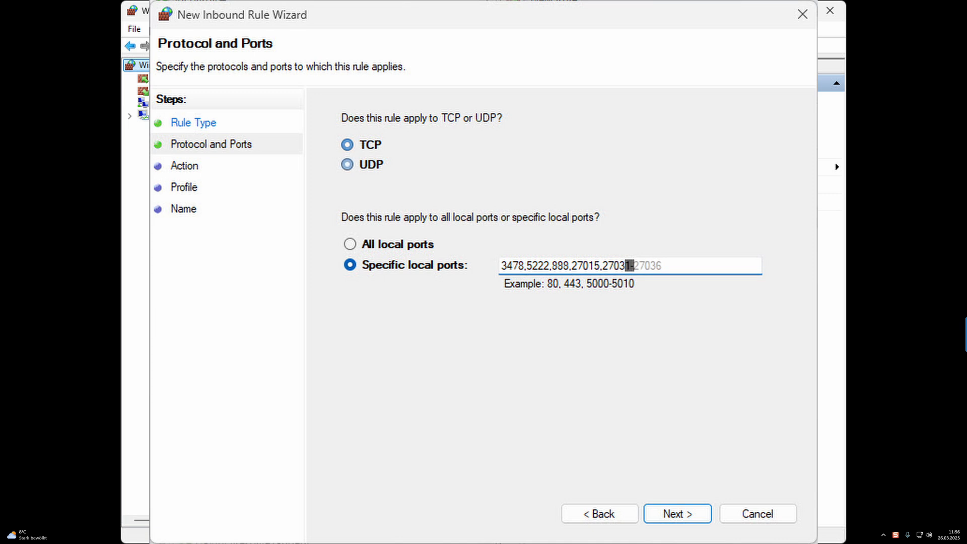
pyautogui.click(347, 165)
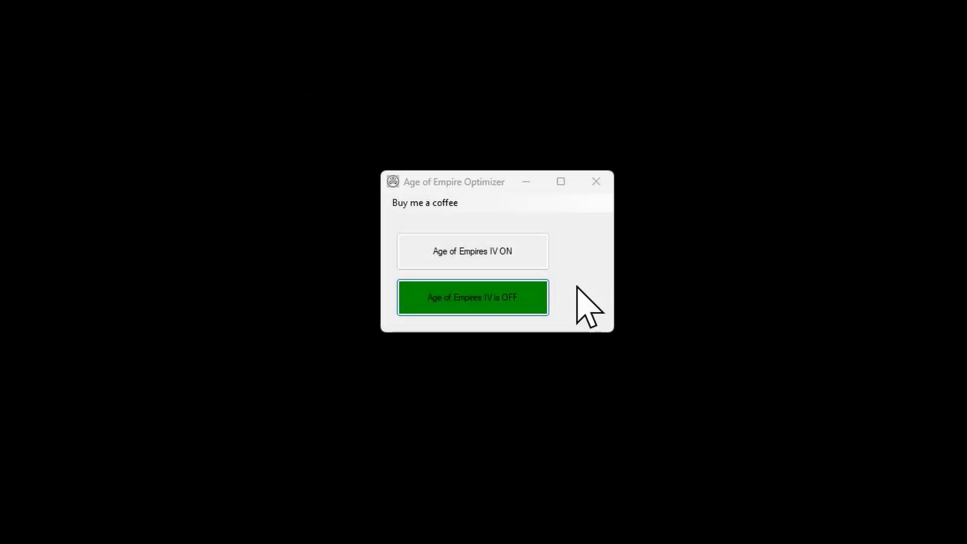
pyautogui.moveTo(534, 268)
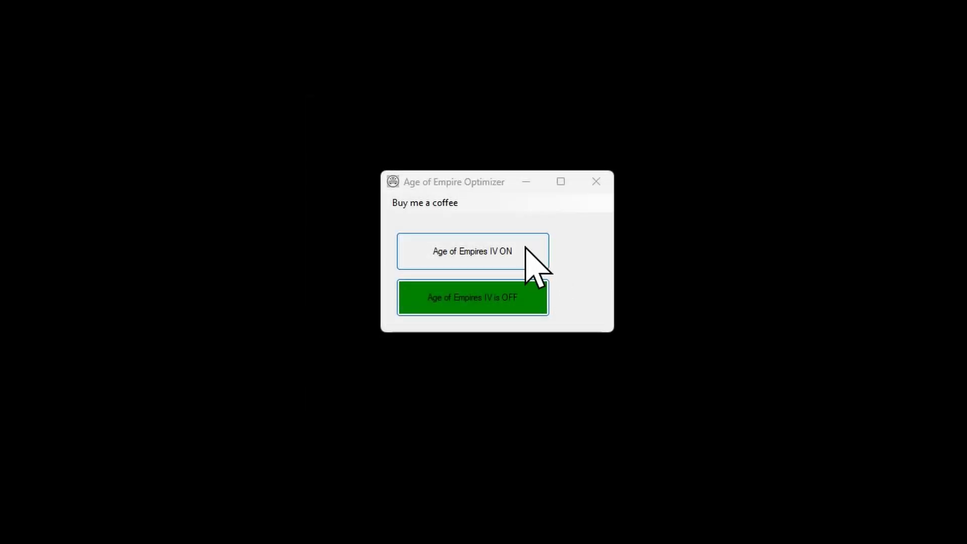
# - Use 'Age of Empires IV ON' and show the Inbound Rules list, still without AoE IV rules
pyautogui.click(473, 251)
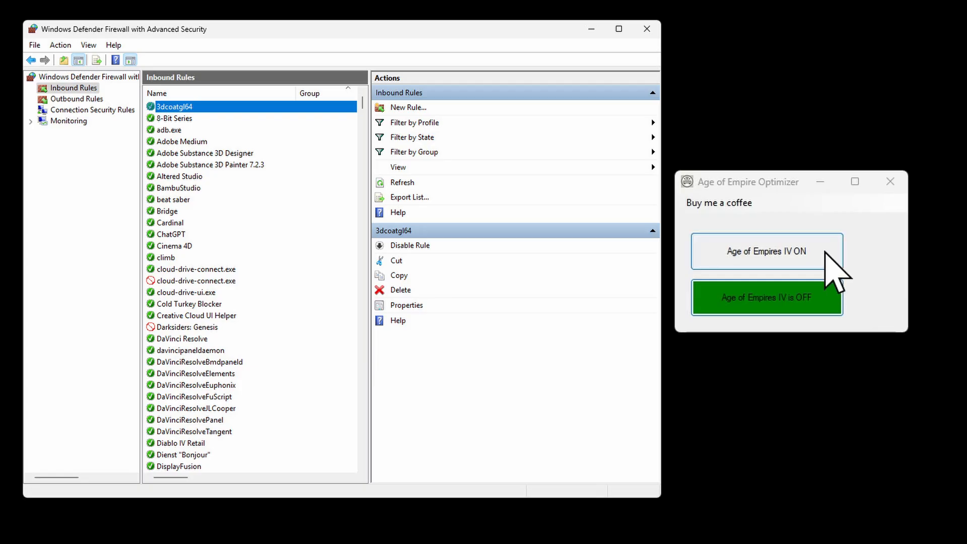
# - Toggle Age of Empires IV off and on, ending ON so AoE IV TCP and UDP rules exist
pyautogui.click(774, 251)
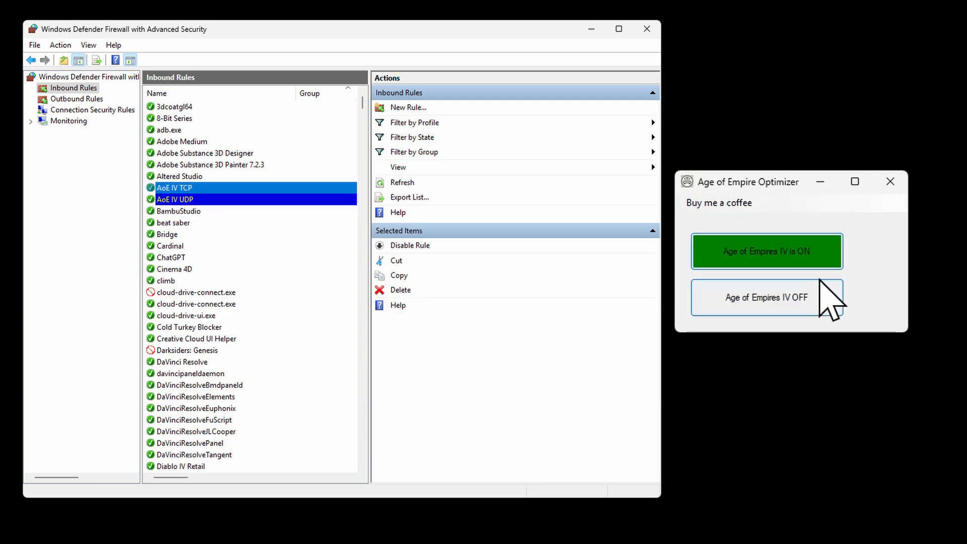
pyautogui.click(768, 297)
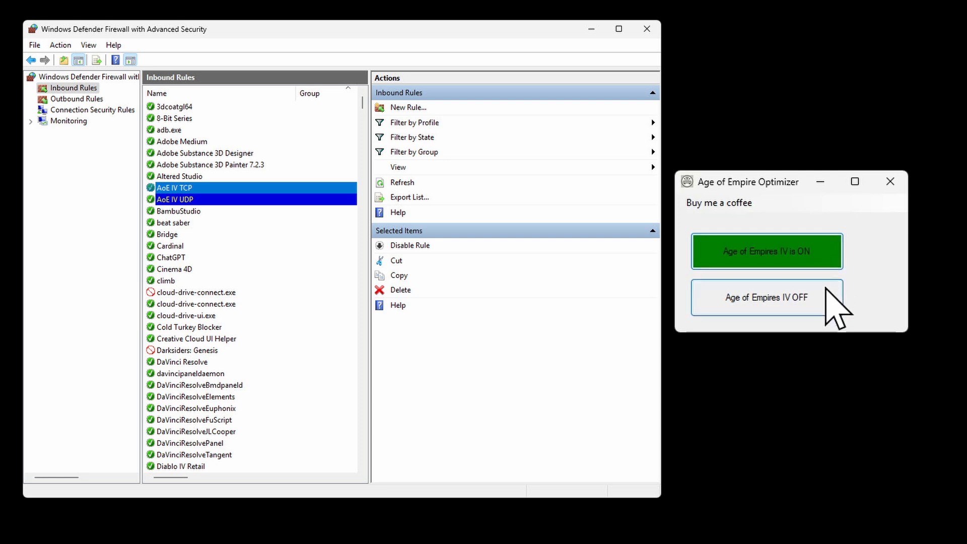
pyautogui.click(767, 298)
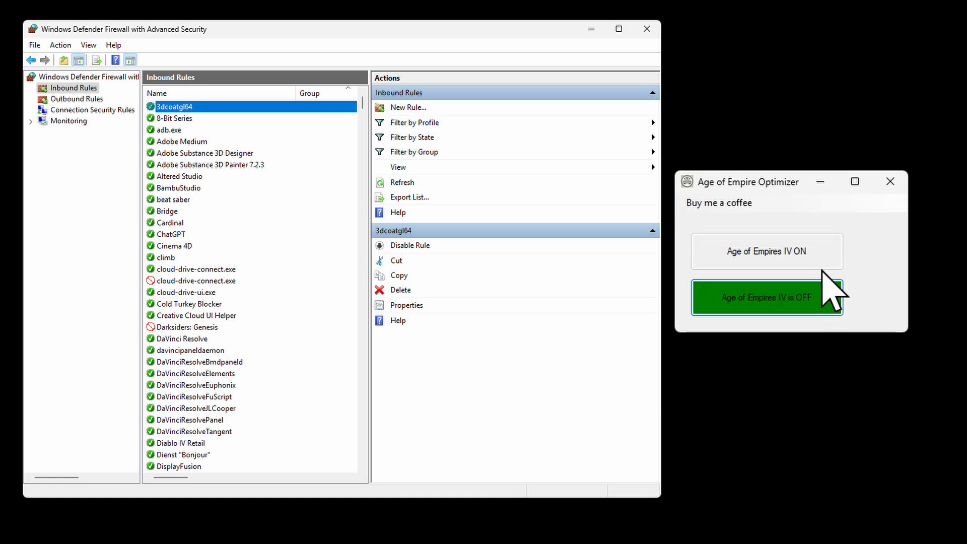
pyautogui.click(767, 298)
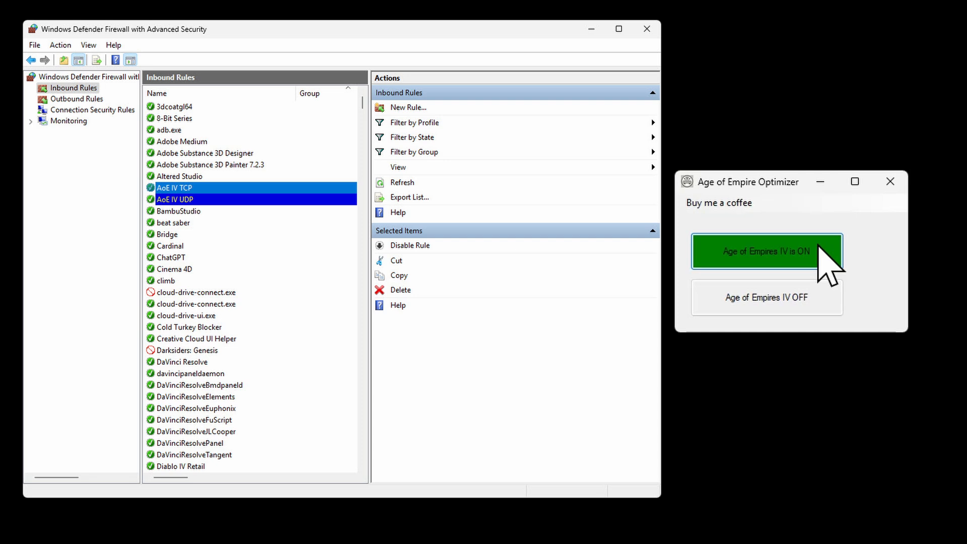
pyautogui.click(767, 251)
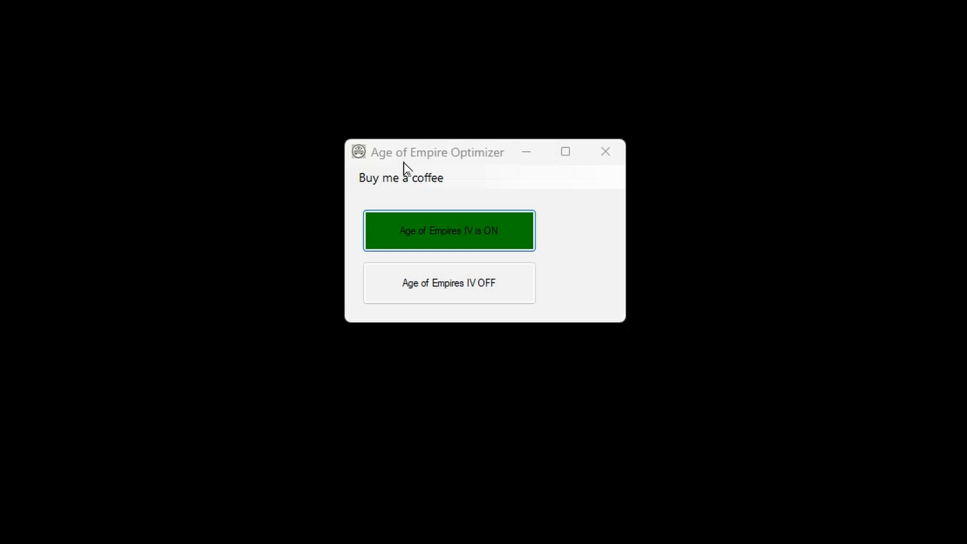
# - Go to the 'Buy me a coffee' €2 donation page
pyautogui.click(401, 177)
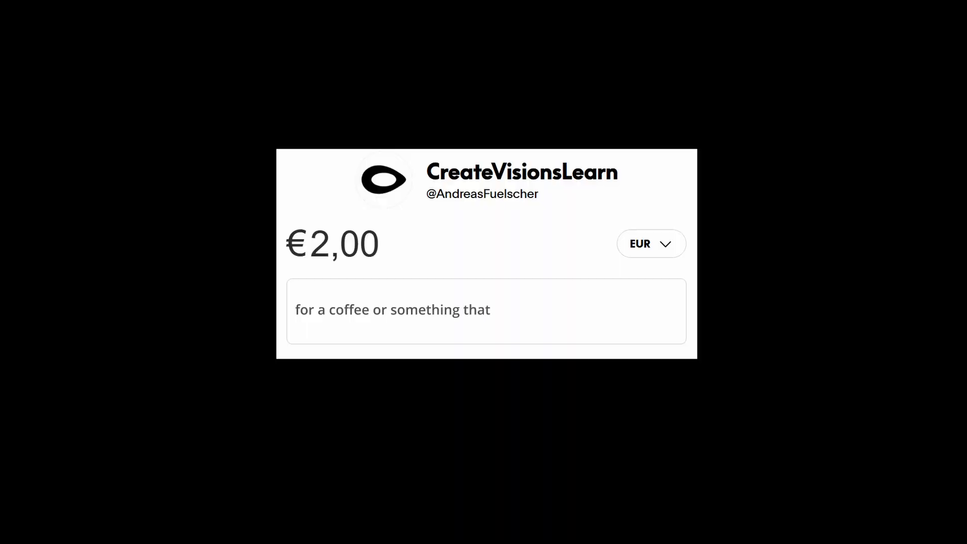